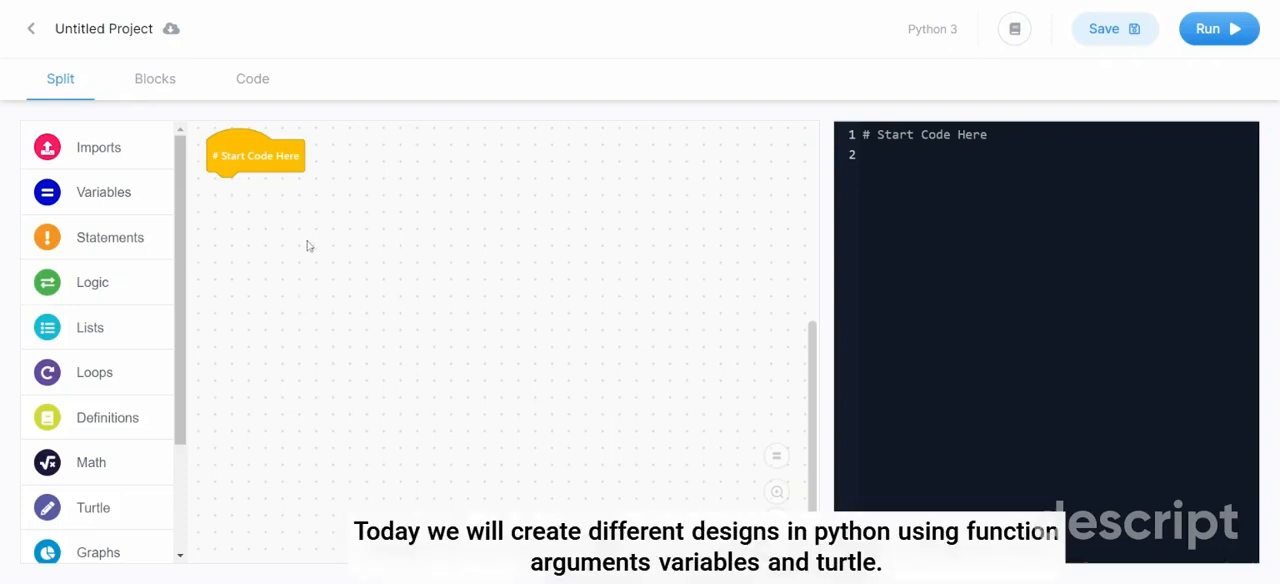
mouse_move(301, 222)
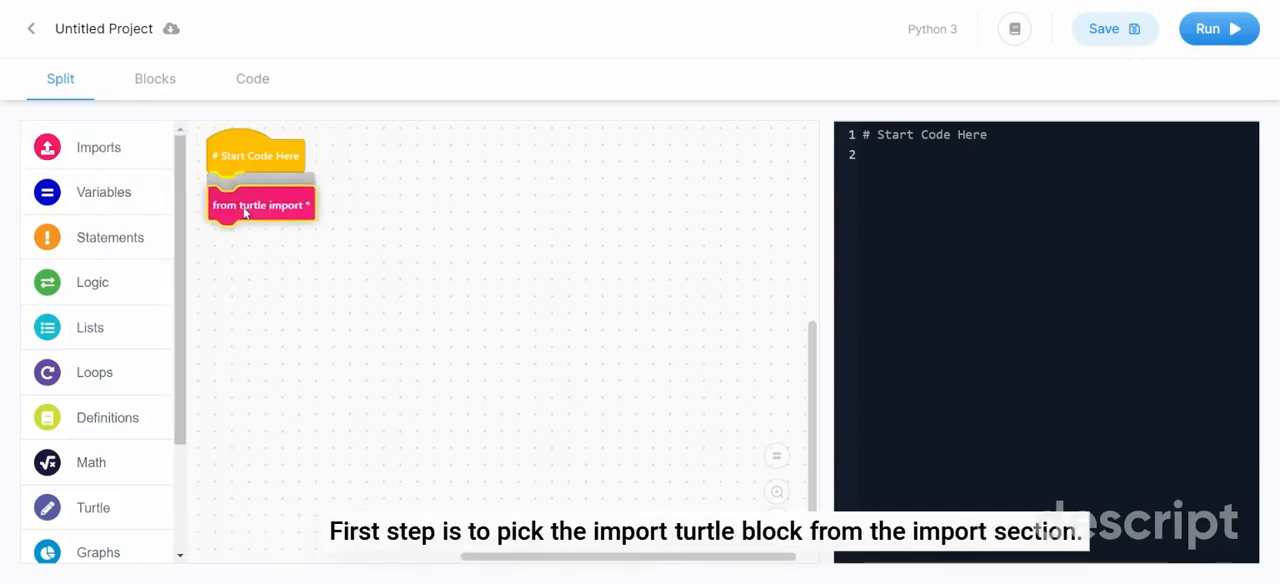
Step: Add the turtle import plus turtle = Turtle() and screen = Screen() blocks
click(93, 507)
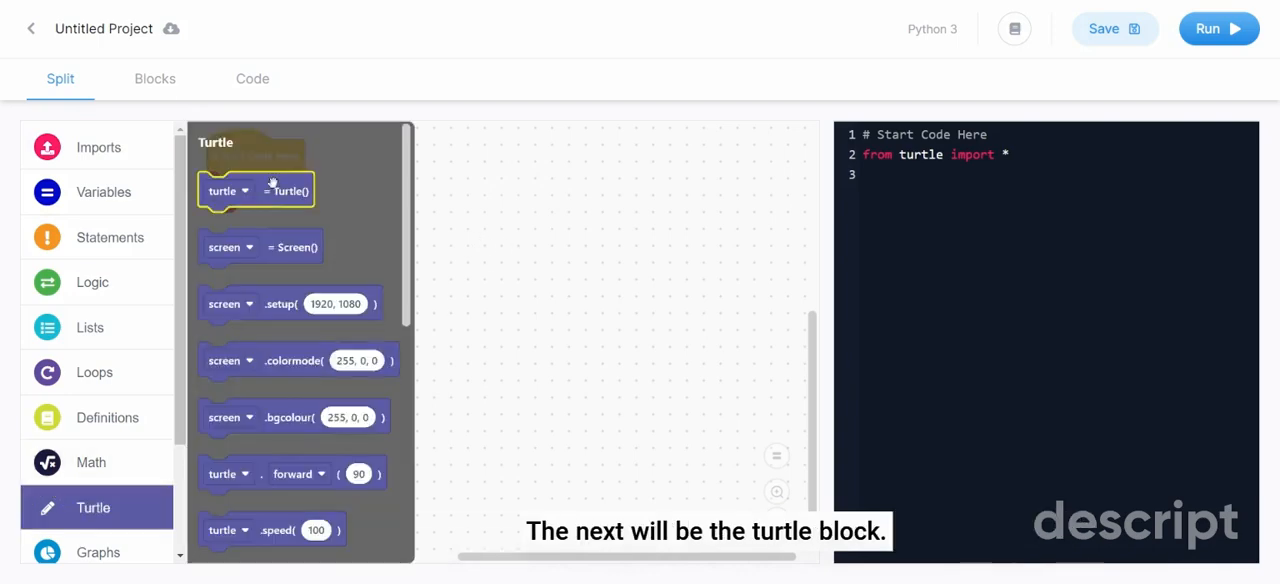
click(255, 190)
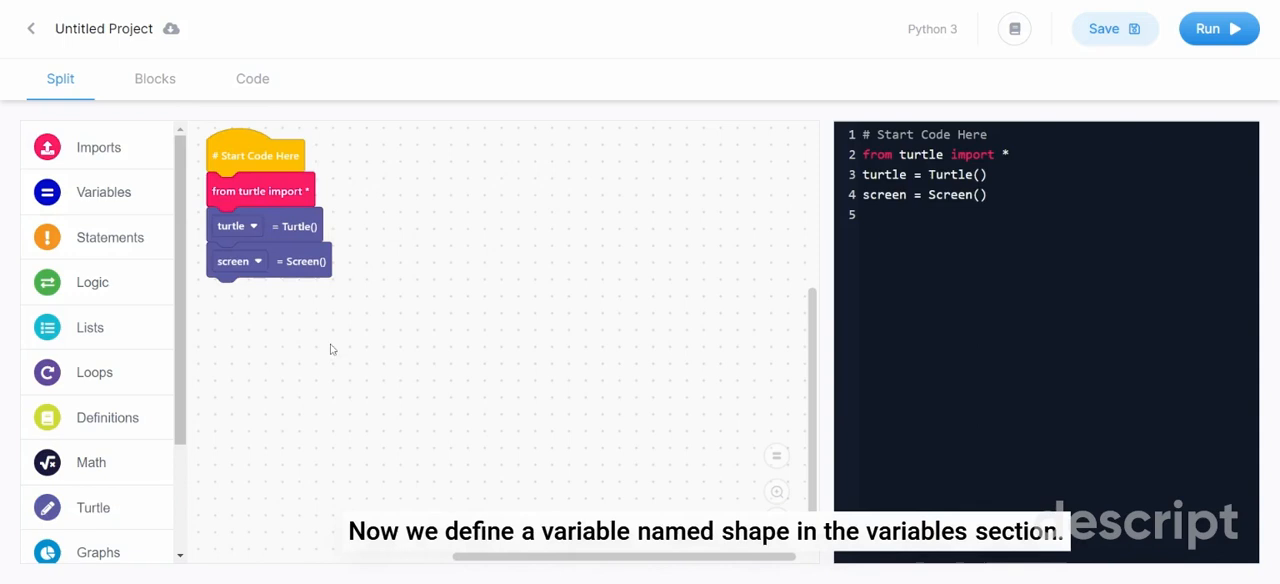
Step: Attach a shape variable below the screen line and assign it input('pick the shape:')
click(103, 191)
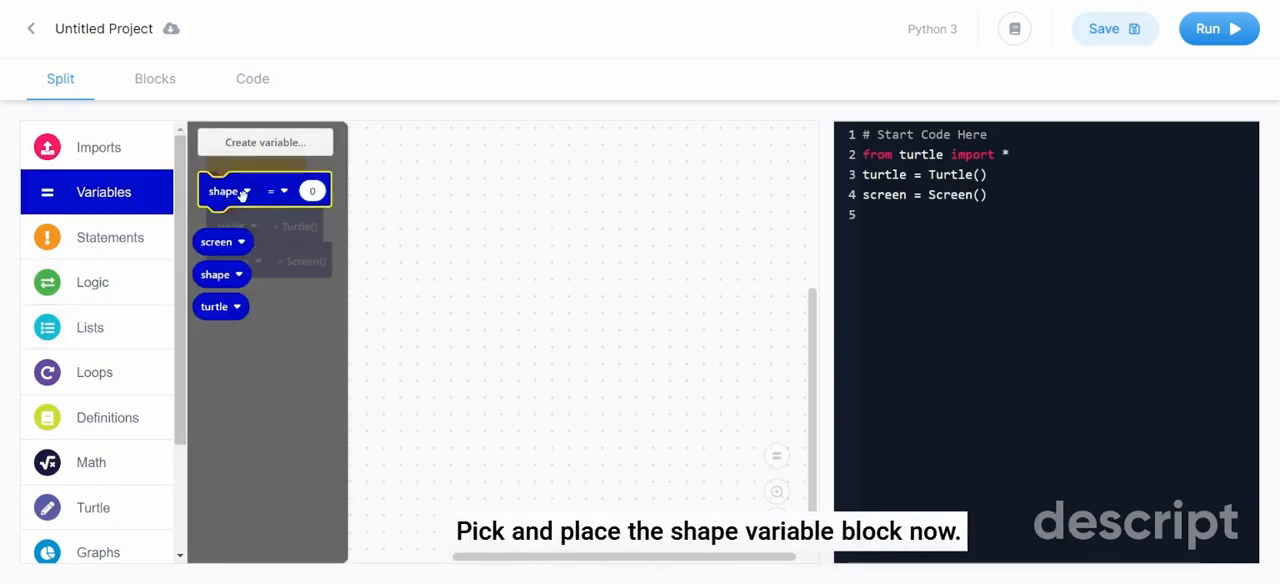
drag(228, 190, 238, 295)
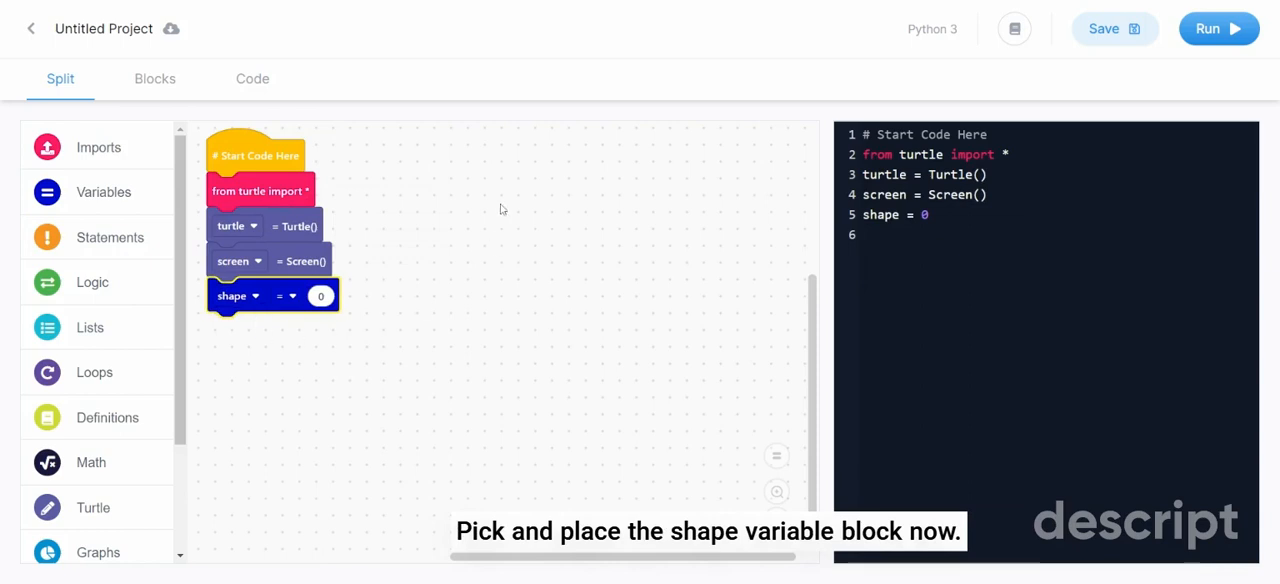
click(110, 237)
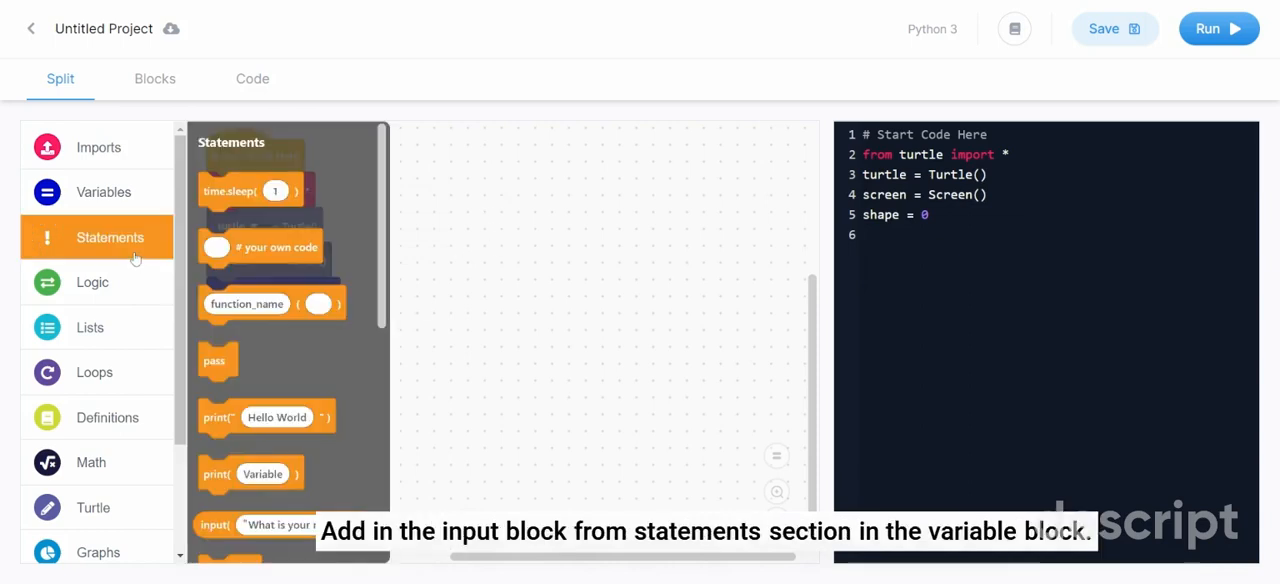
drag(230, 520, 410, 315)
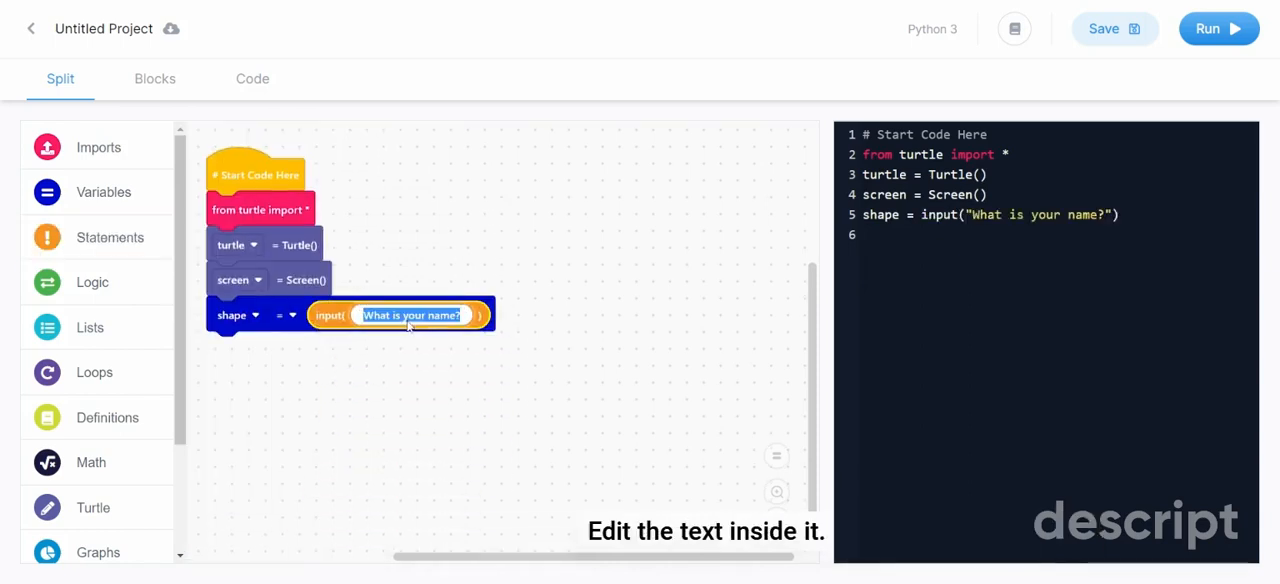
text(pick the shape:)
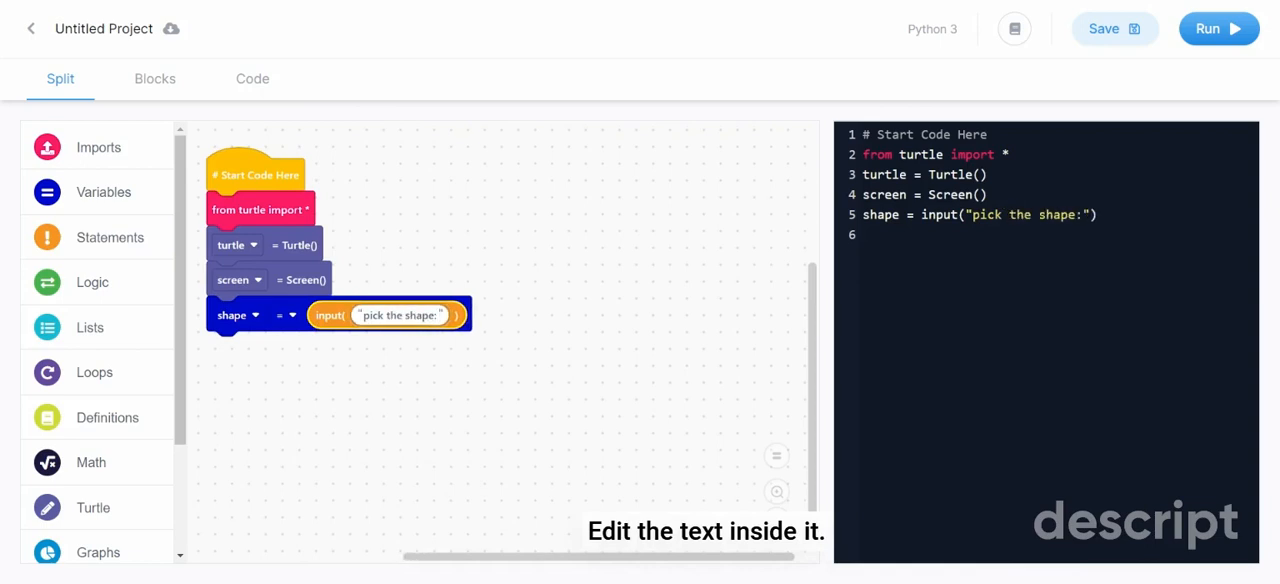
Step: Define square(sides) that sets pencolor red and loops range(sides) times
click(107, 417)
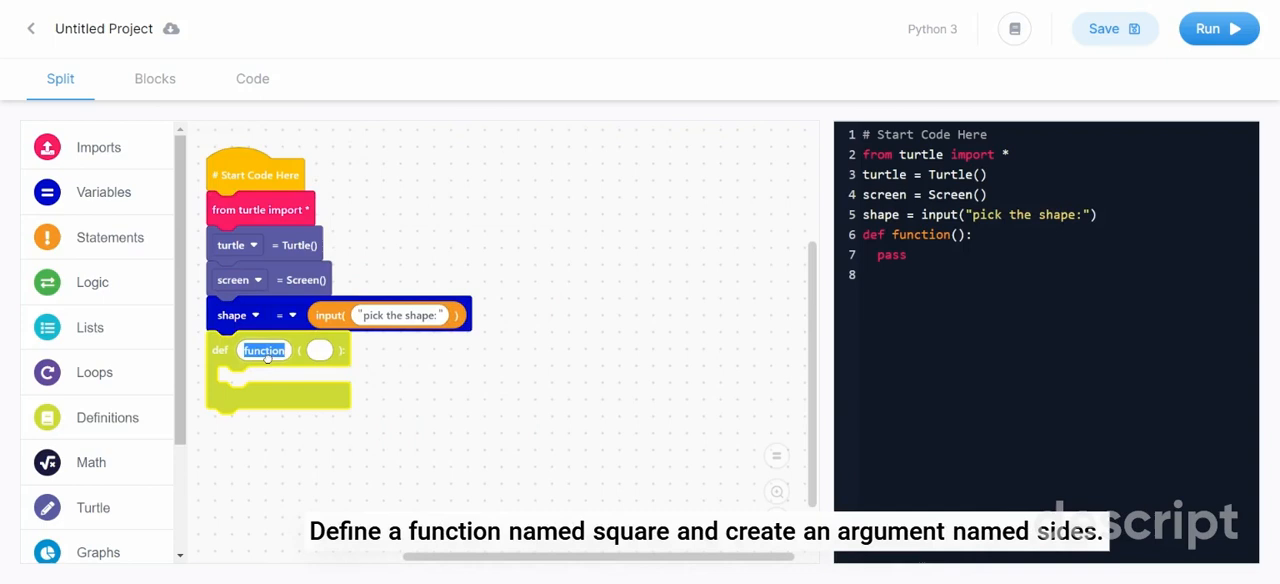
text(square)
click(320, 350)
text(sides)
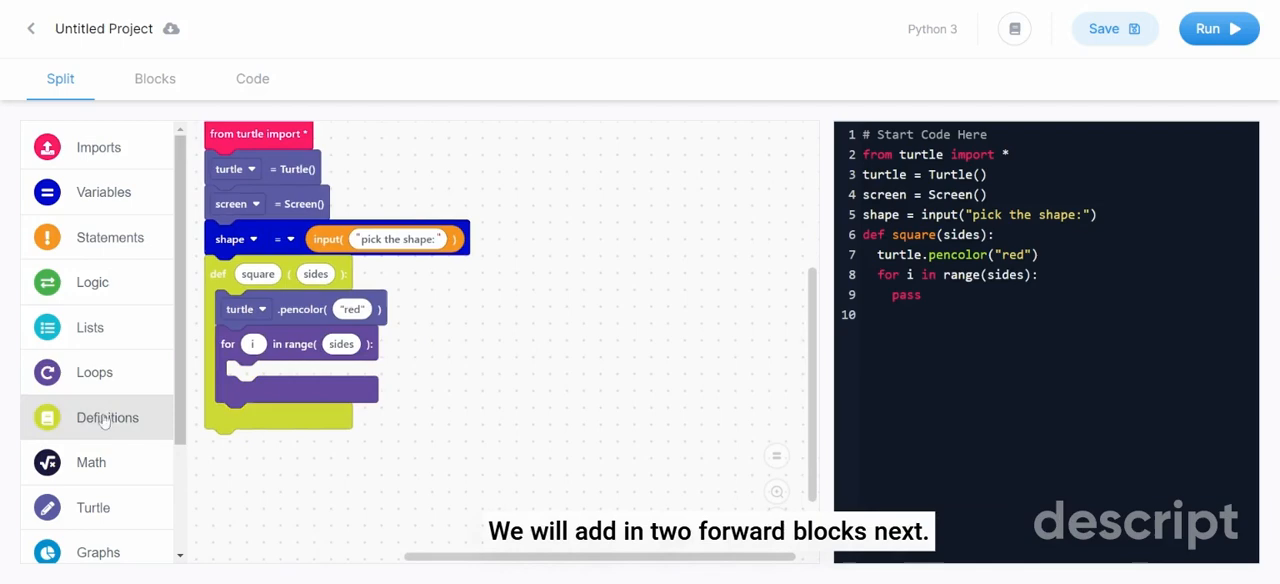
Step: Fill the loop with forward 60 and left 90 turtle blocks
click(93, 507)
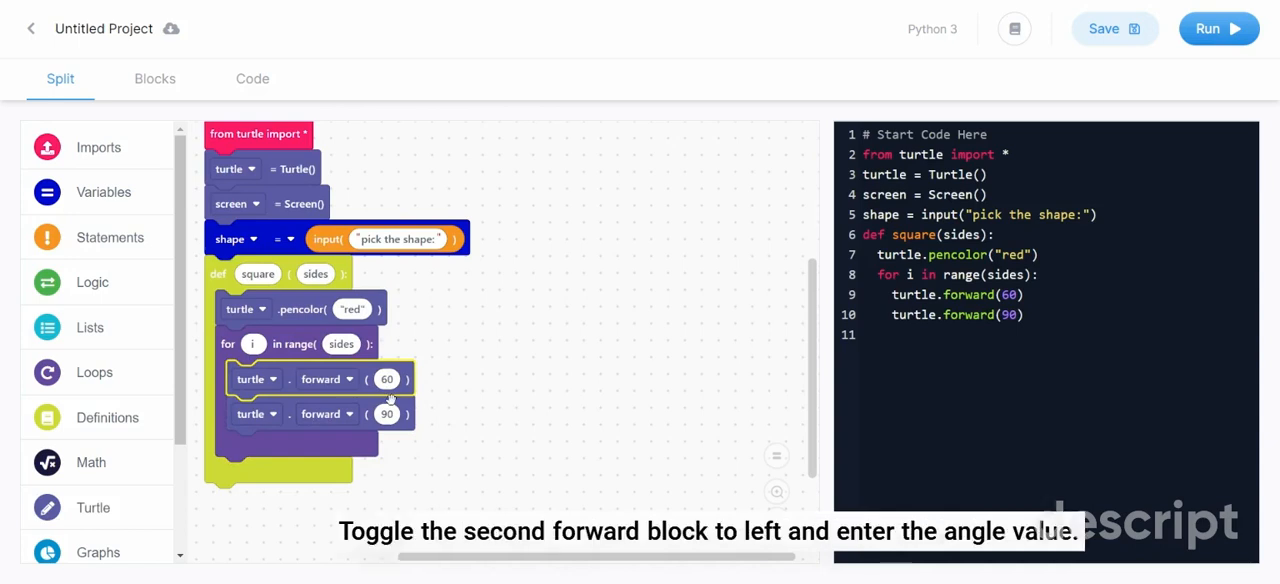
click(349, 413)
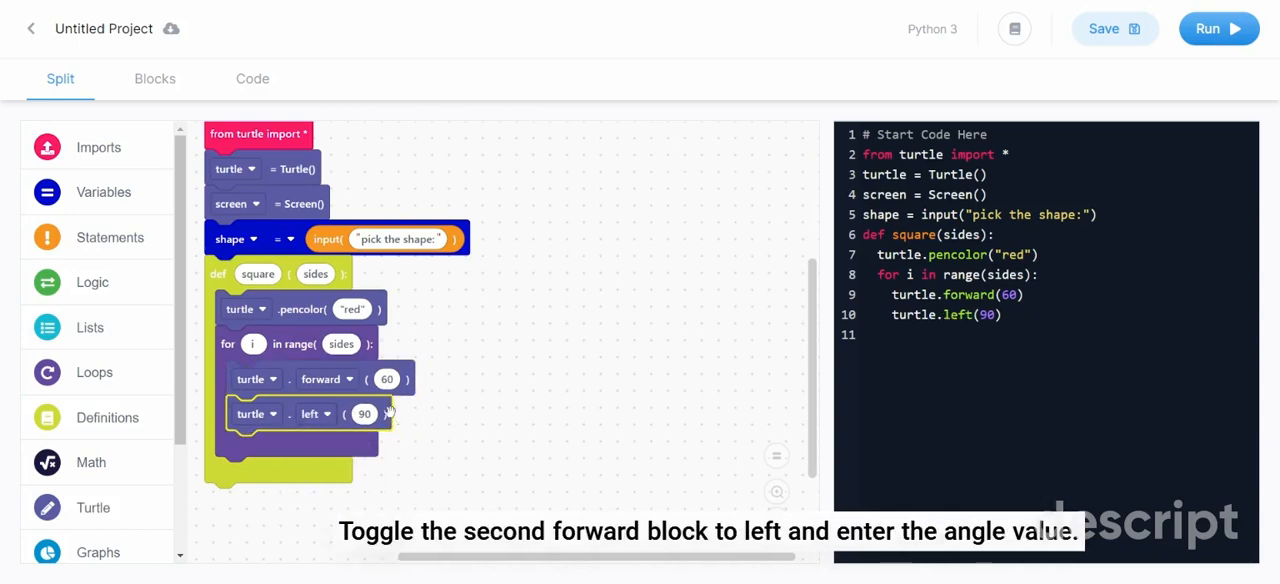
mouse_move(495, 471)
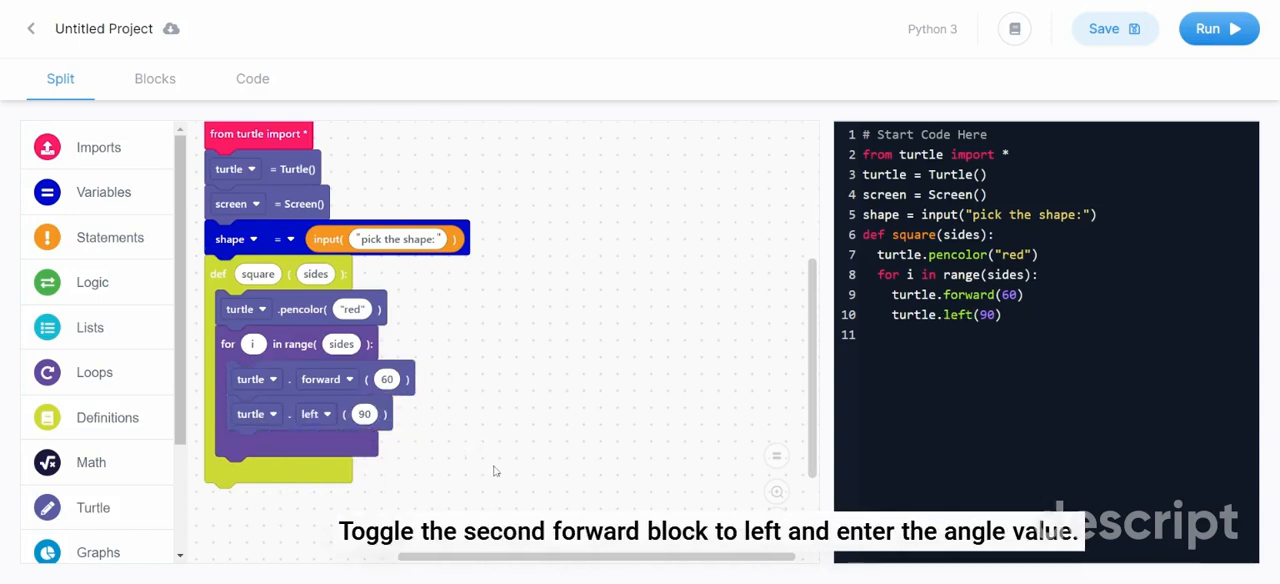
click(92, 283)
text(square)
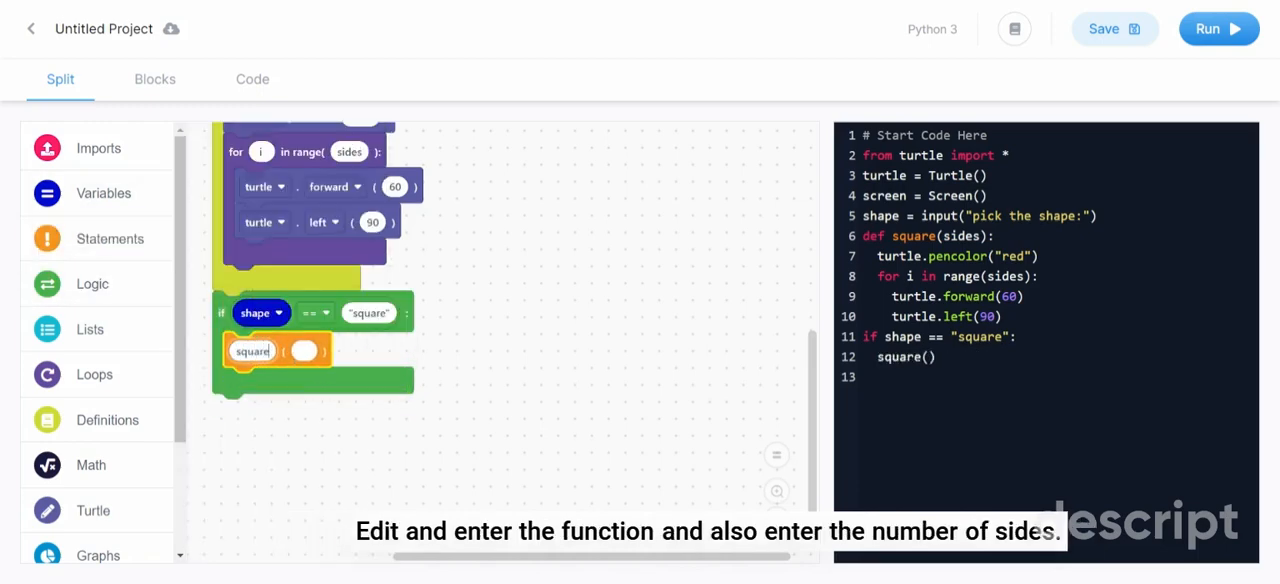
Step: Pass 4 as the square() call argument, then run the program
click(305, 350)
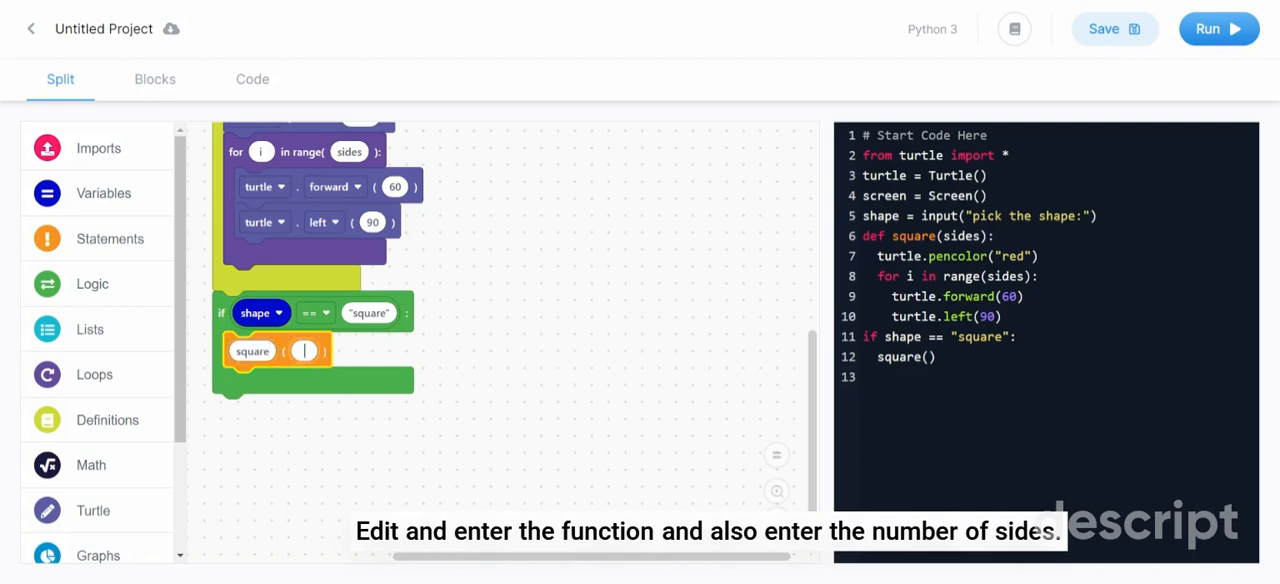
text(4)
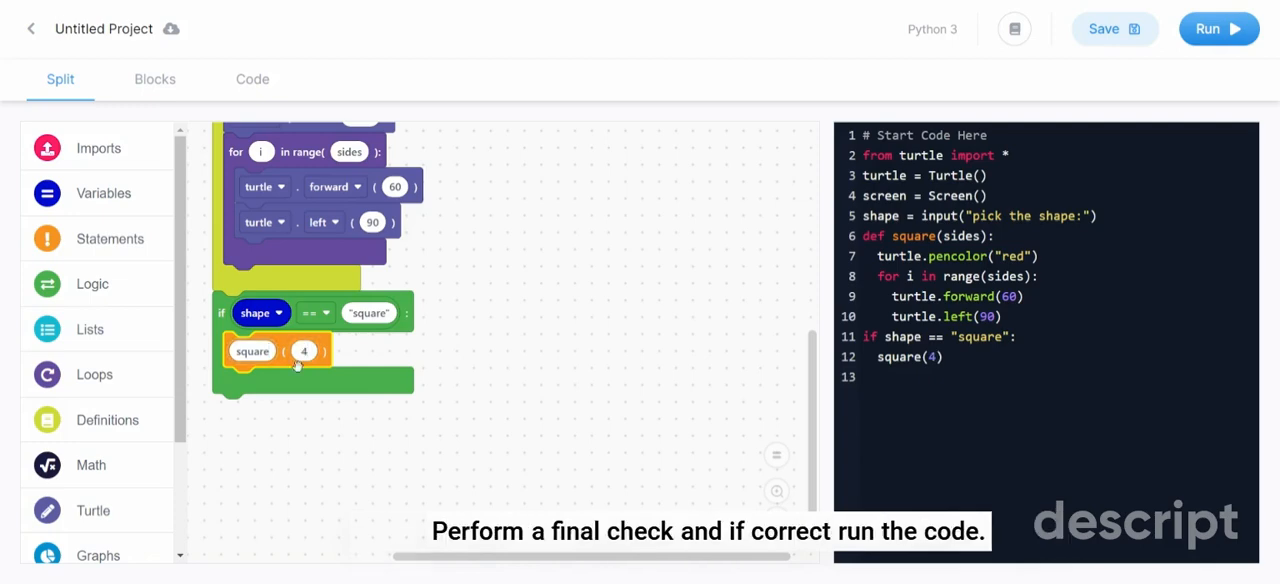
scroll(up, 3)
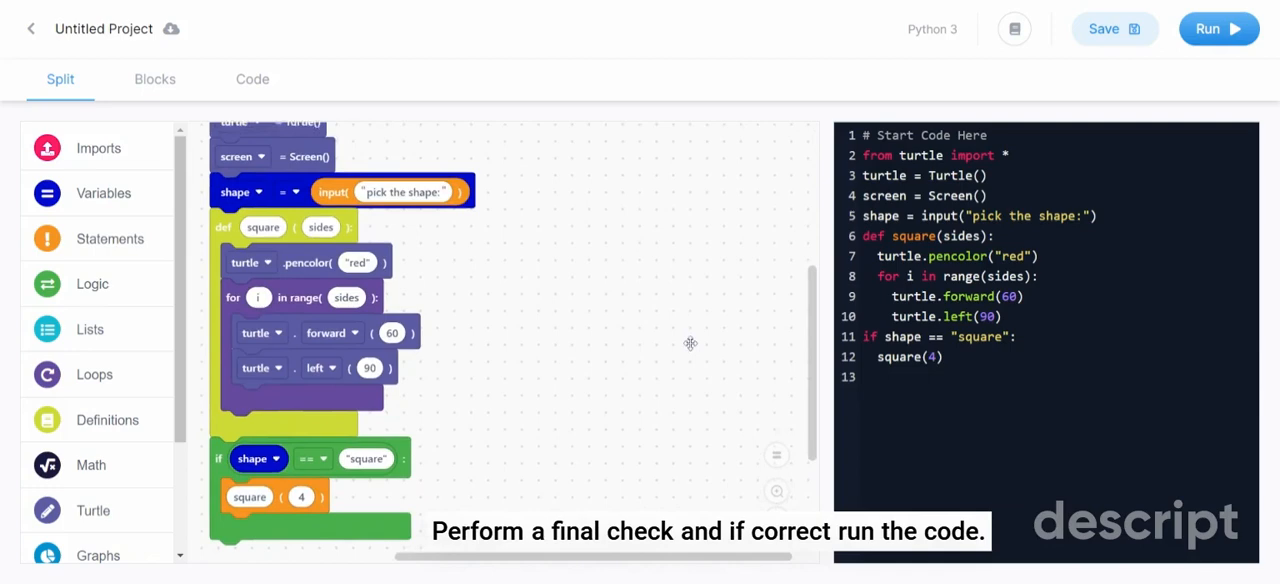
click(1218, 28)
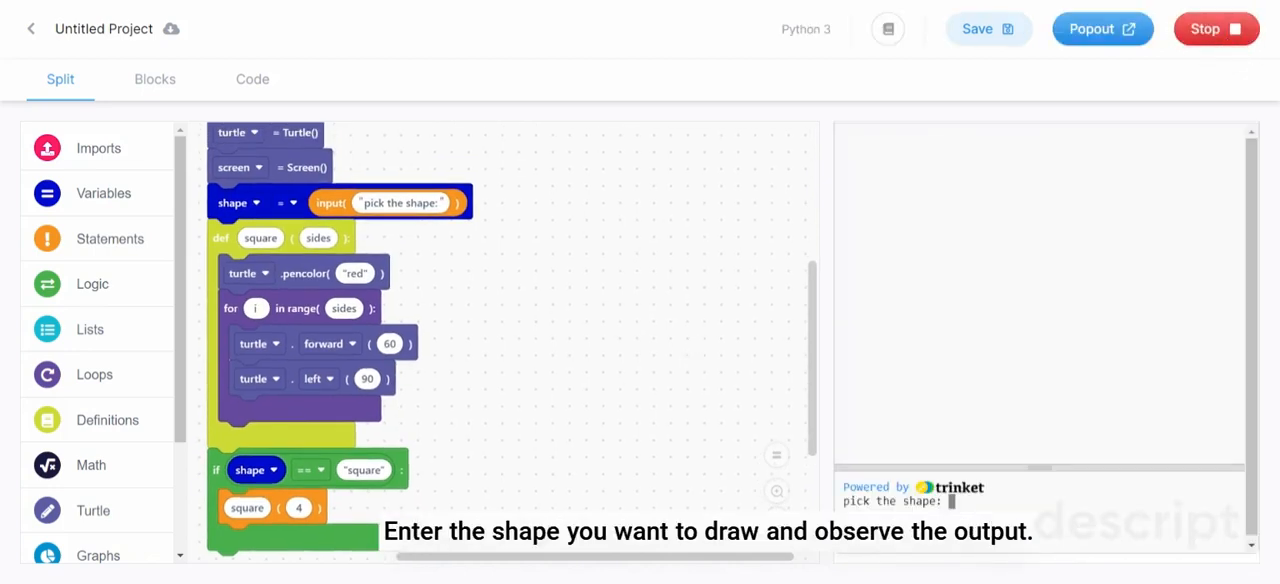
Step: Answer 'square' at the prompt to draw the red square, then stop the program
text(square)
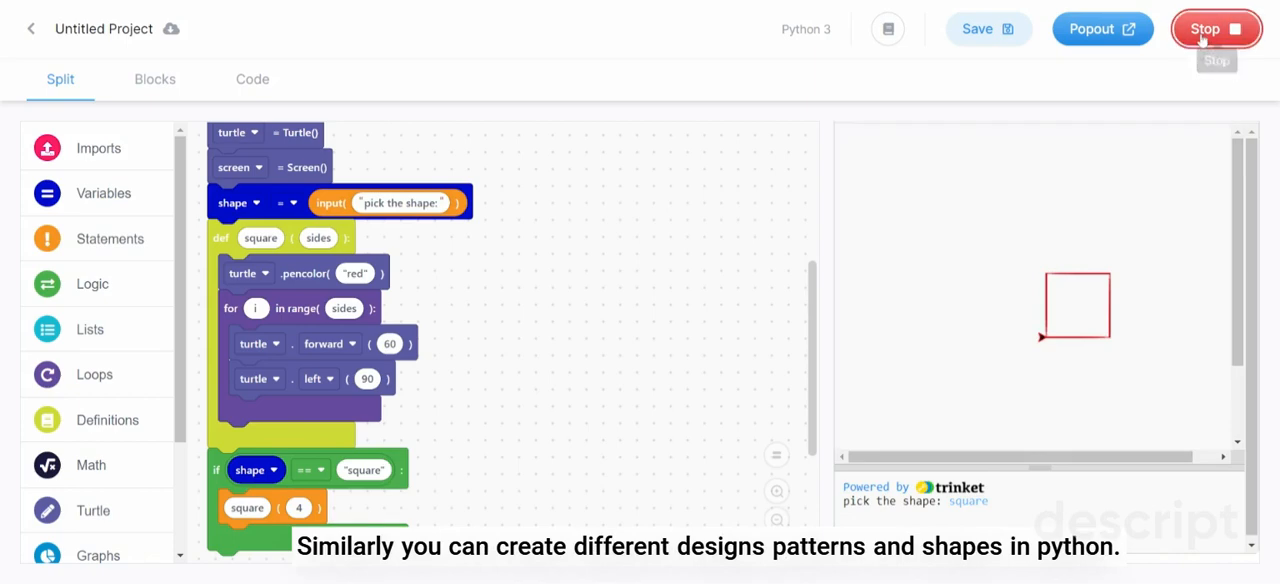
click(1216, 28)
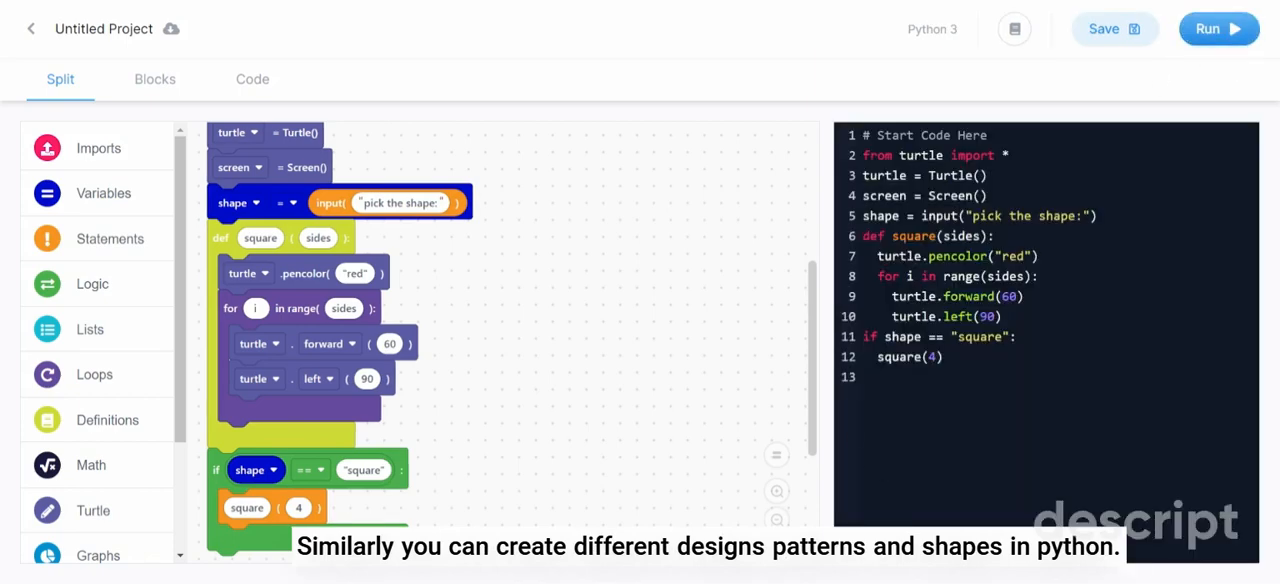